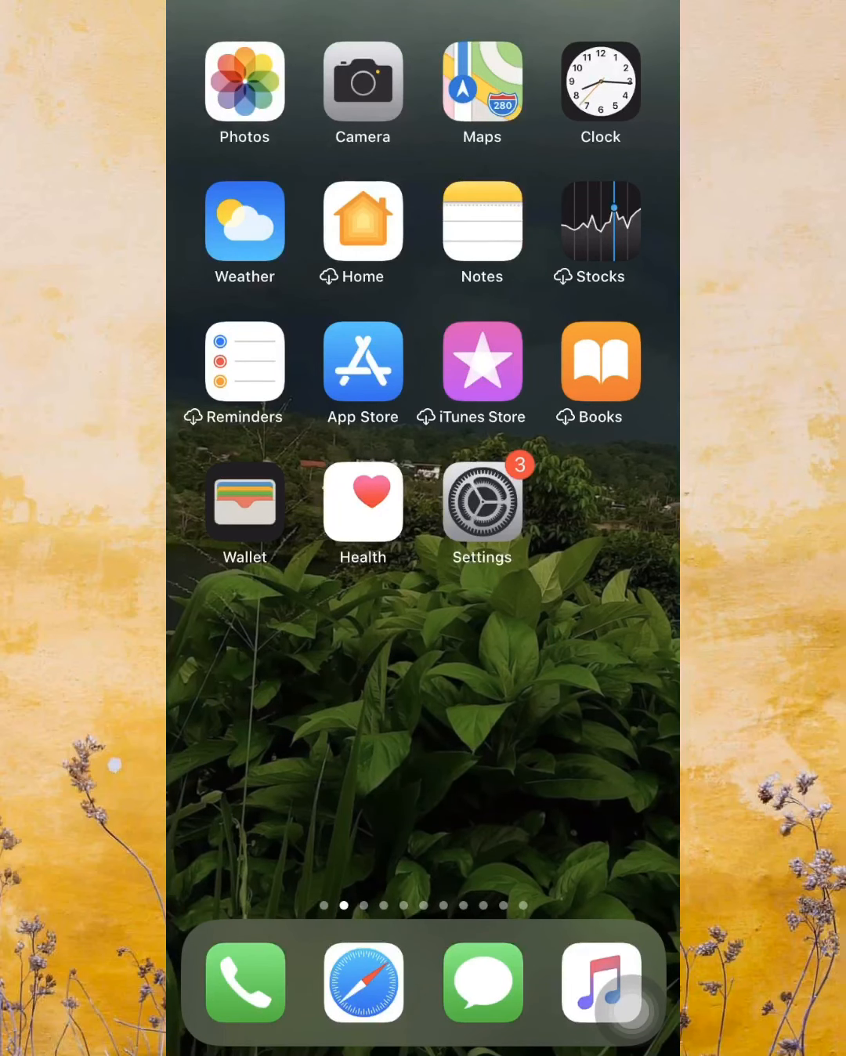
Search the App Store for 'ttkeyboard', download TTKeyboard, and open it
left_click(362, 361)
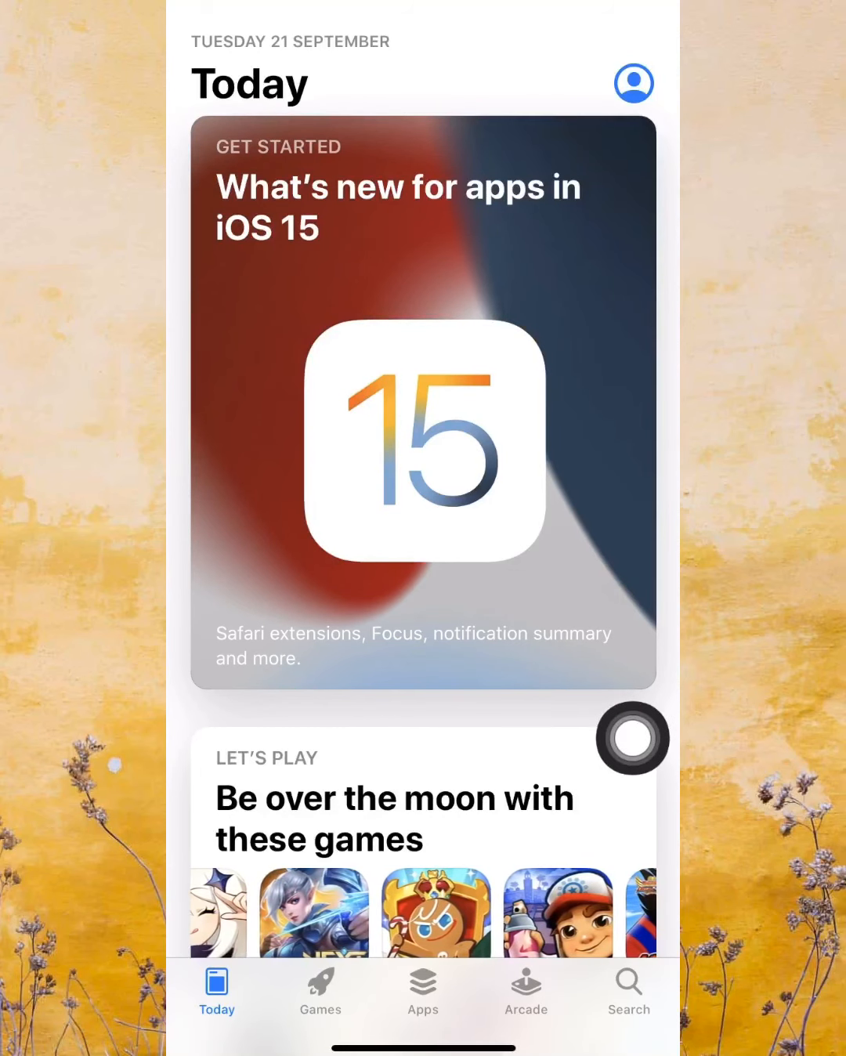
left_click(627, 993)
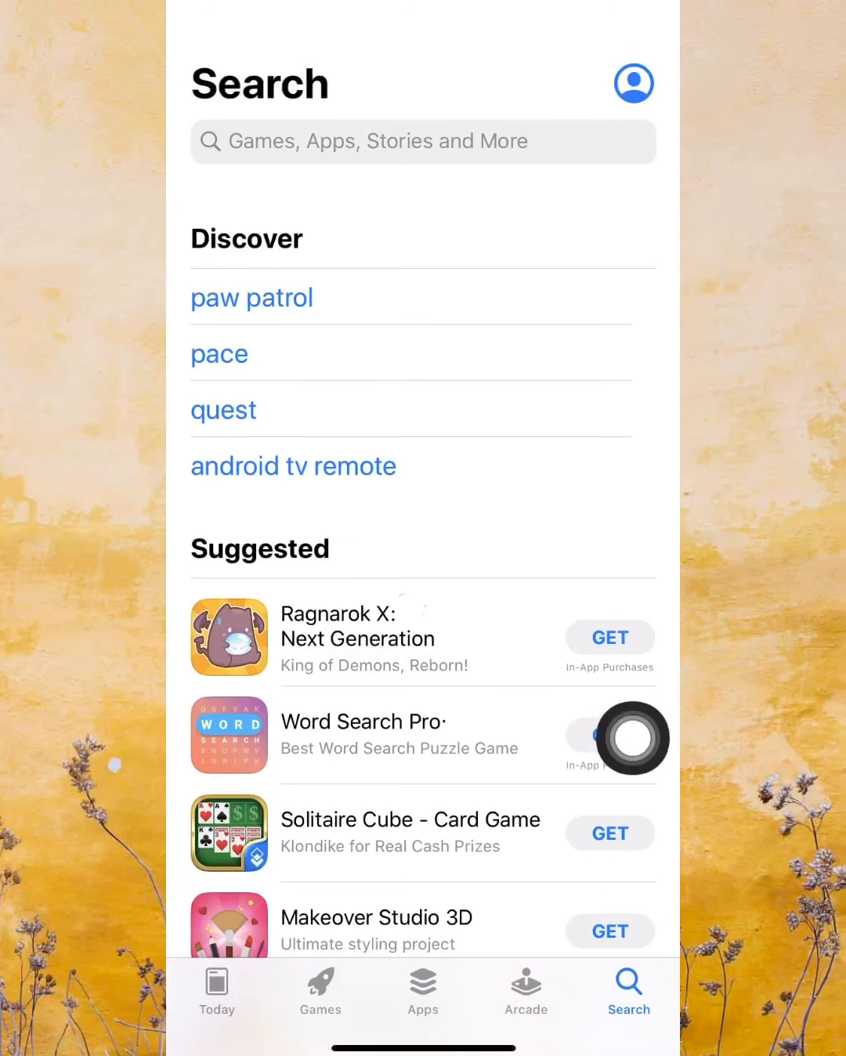
type("Tt")
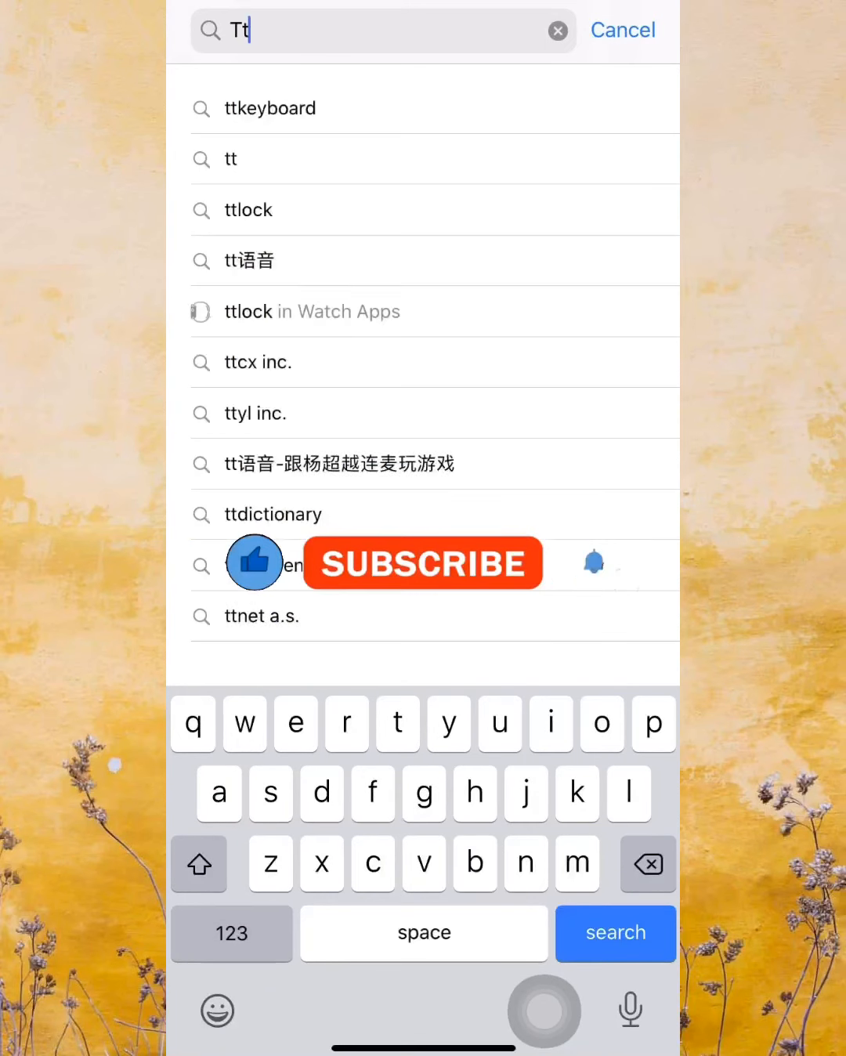
left_click(270, 107)
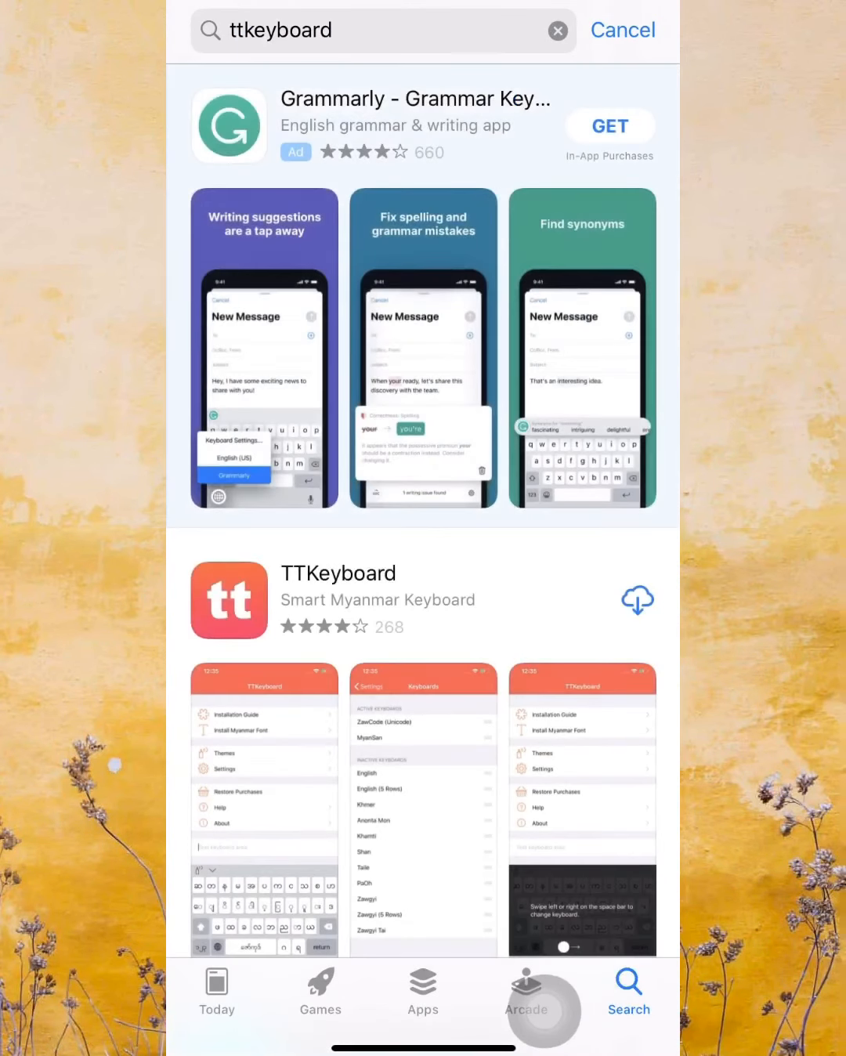
left_click(637, 600)
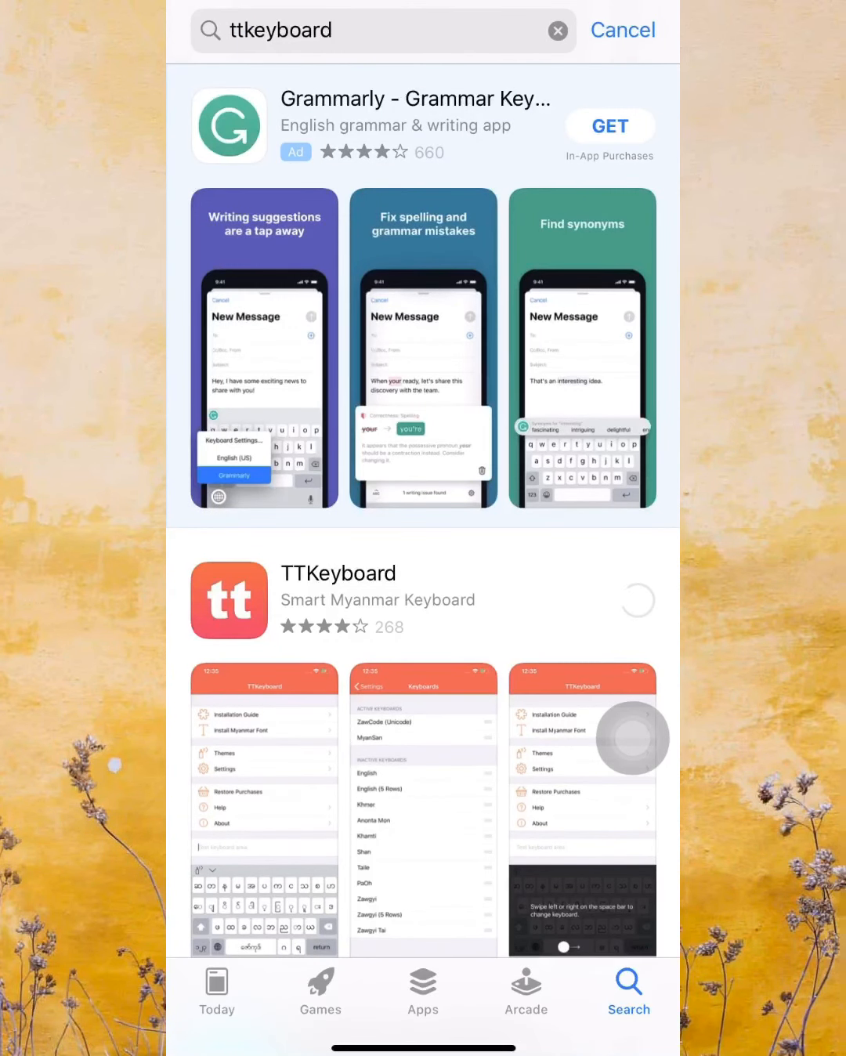
left_click(637, 600)
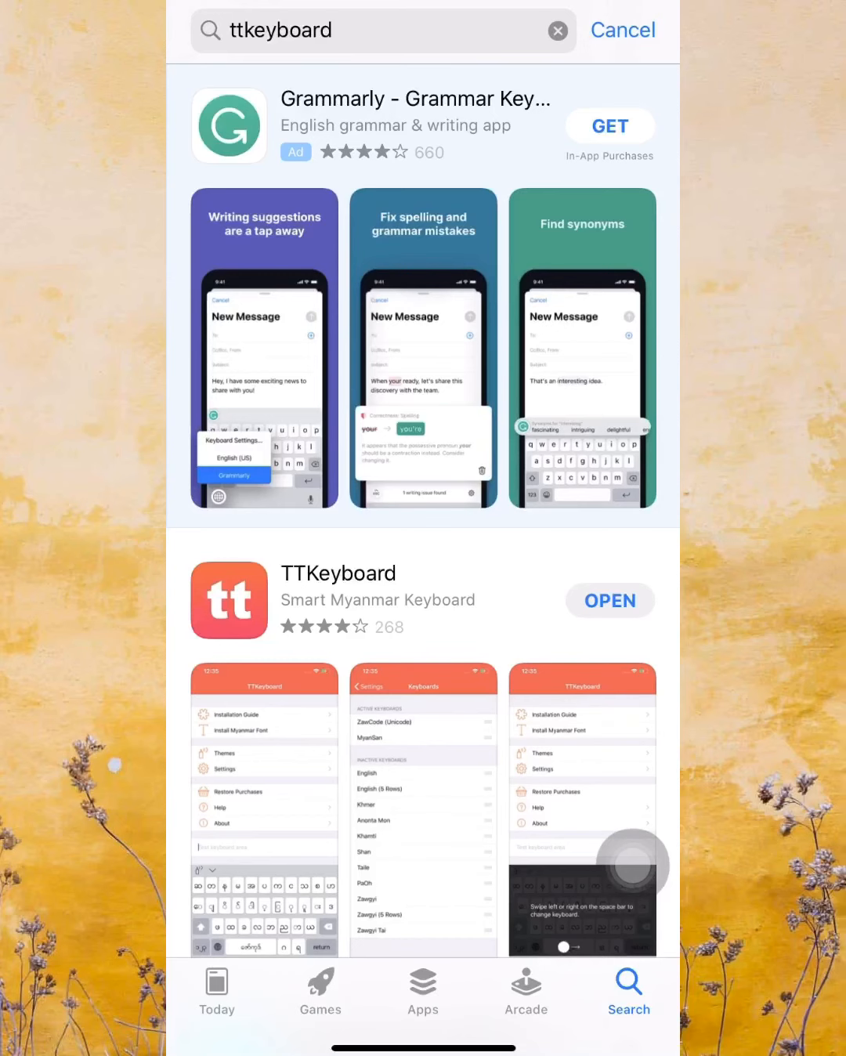
left_click(610, 600)
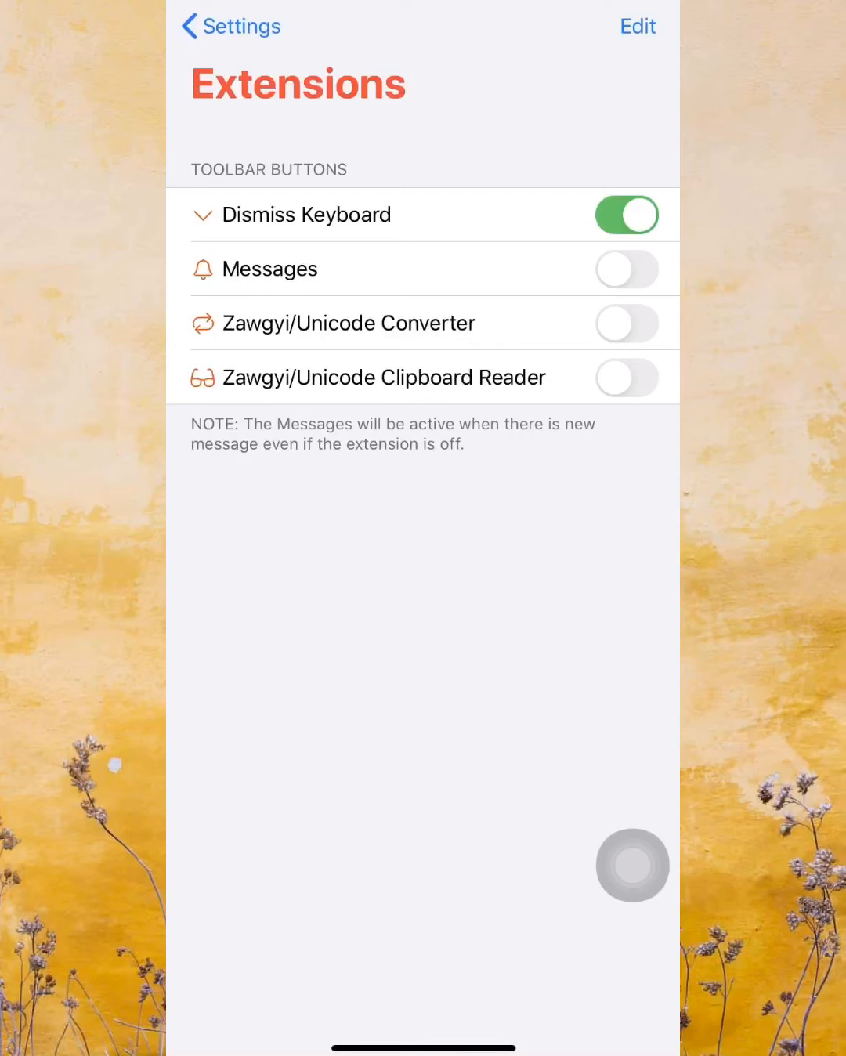
Switch on the Zawgyi/Unicode Converter extension, review the Keyboards list, then go home
left_click(627, 323)
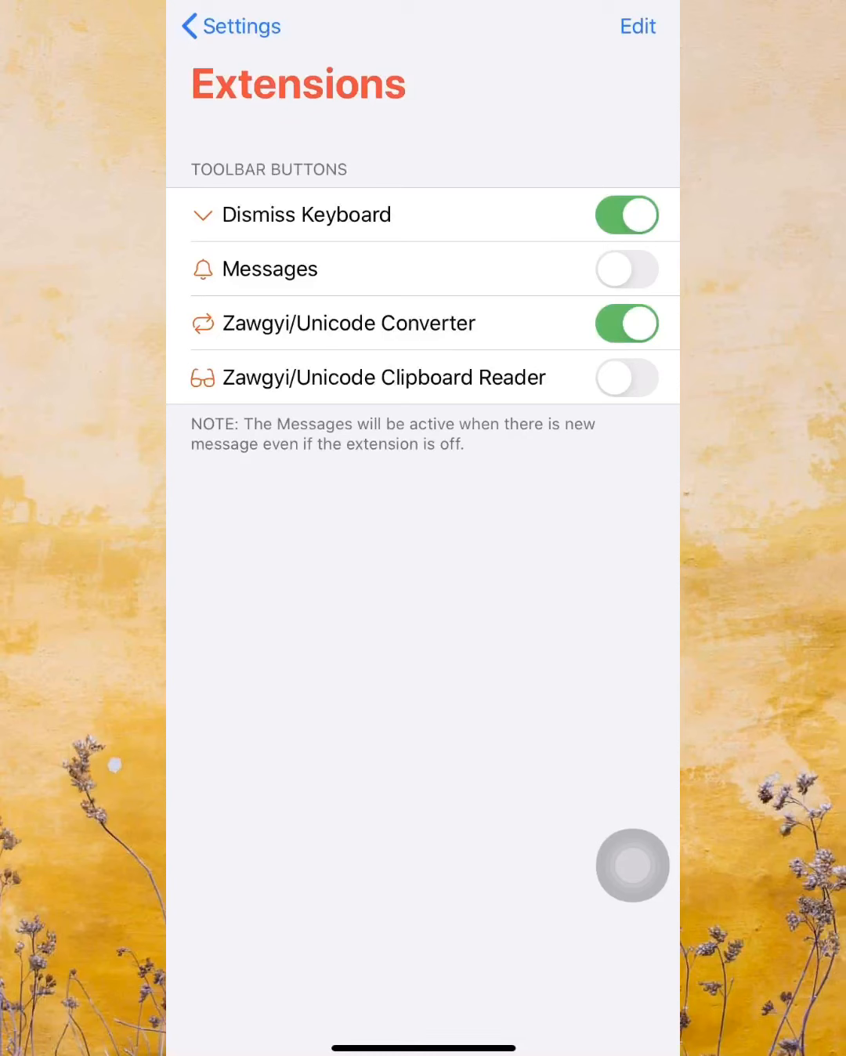
left_click(230, 26)
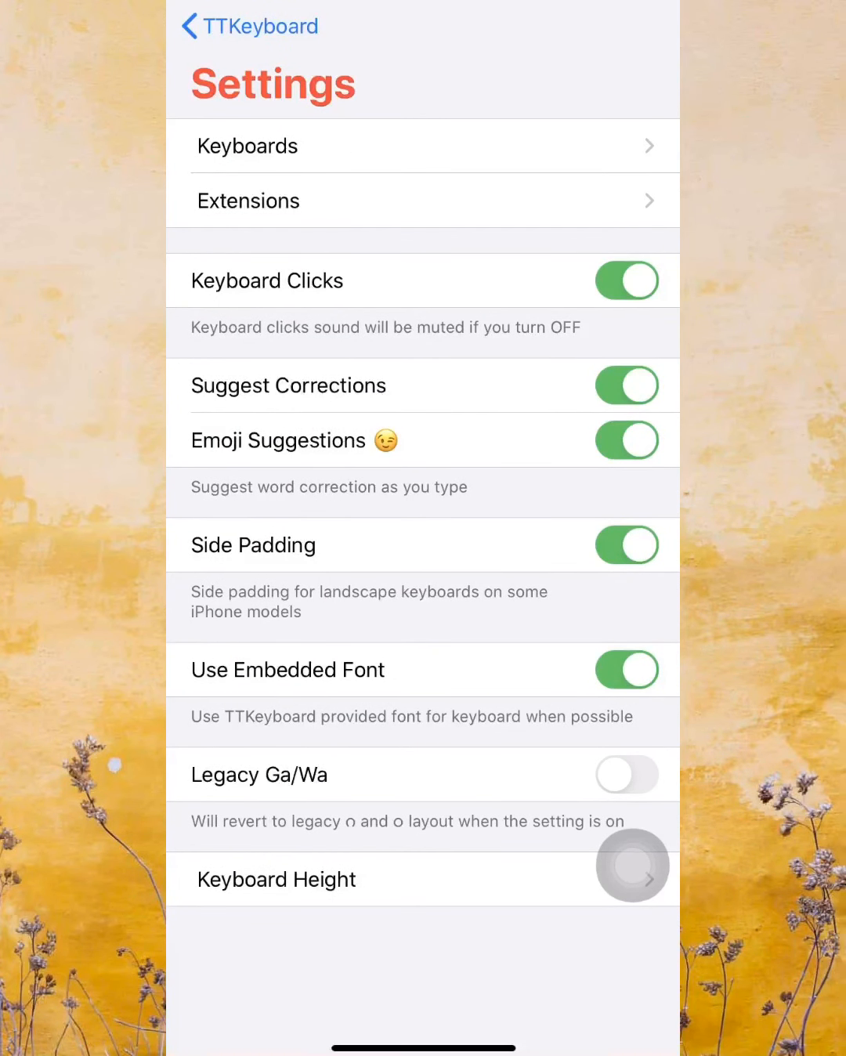
left_click(424, 146)
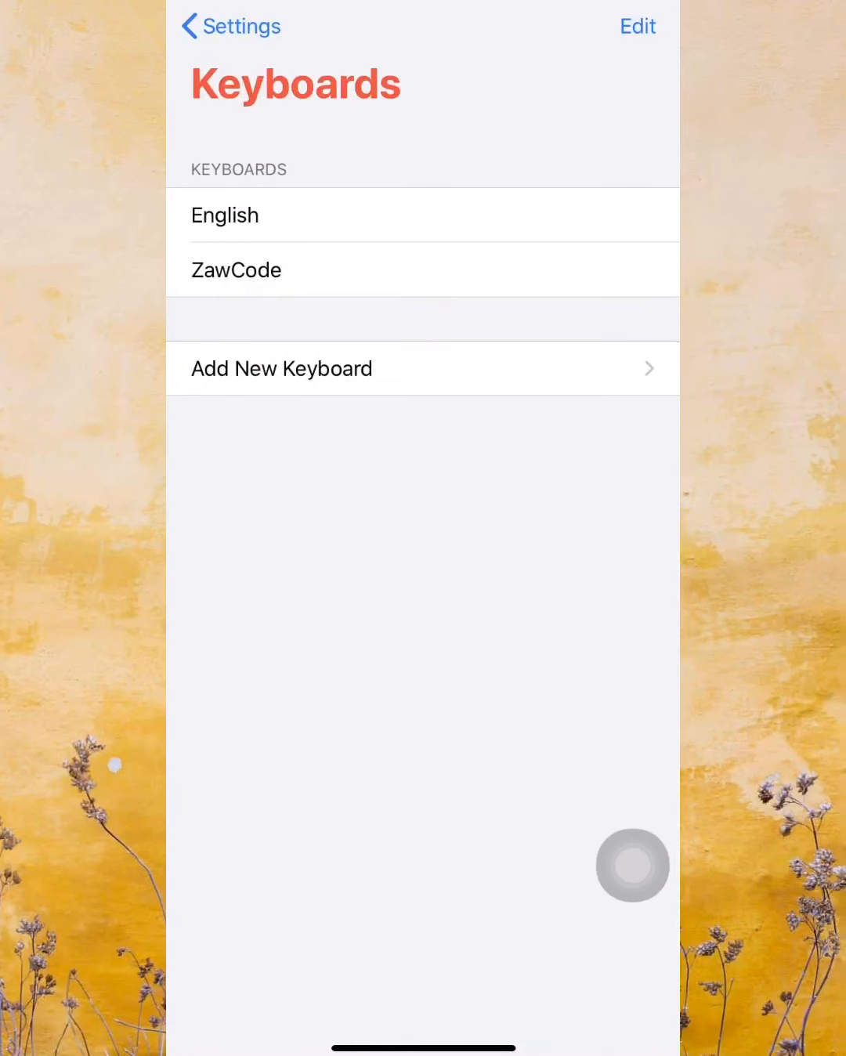
left_click(231, 26)
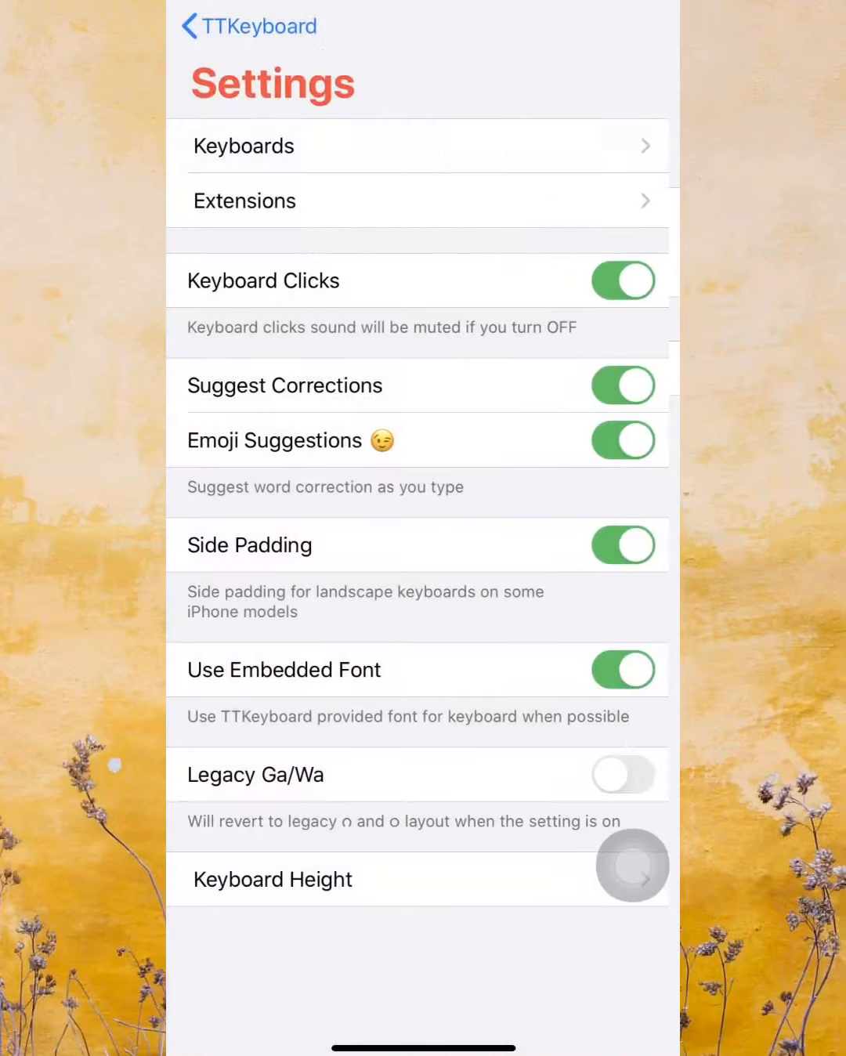
left_click(247, 26)
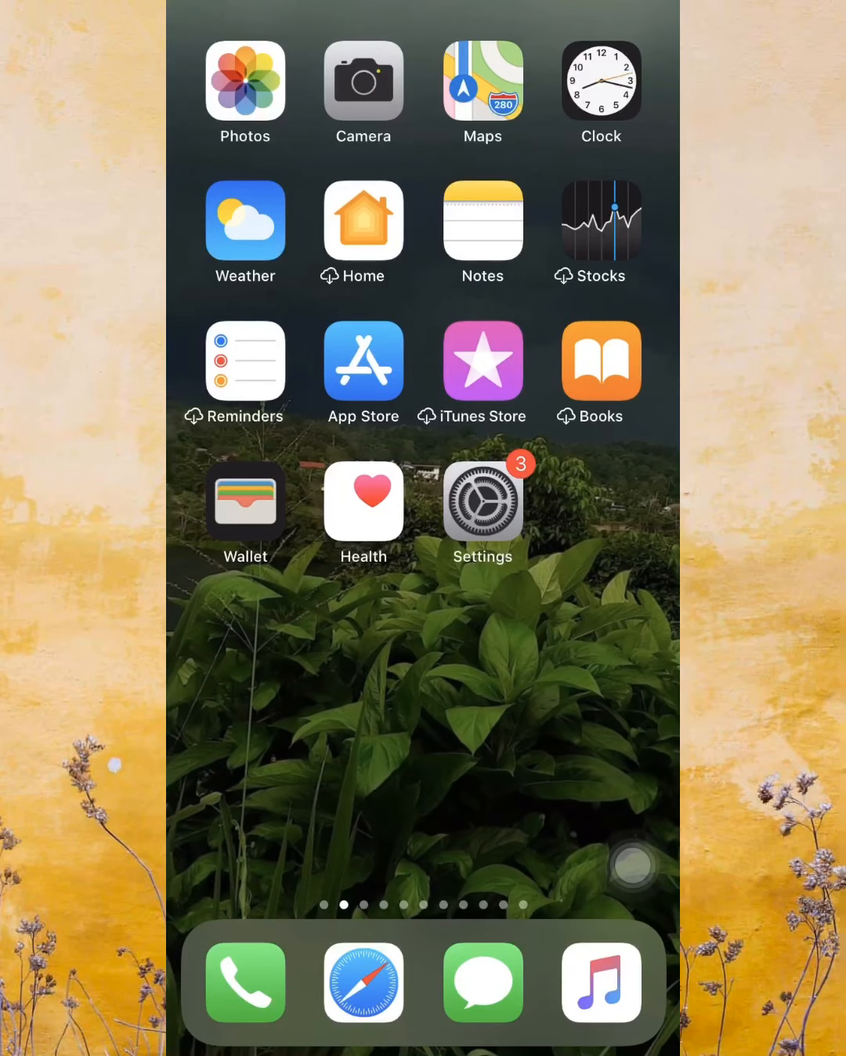
Open the Burmese-titled note for editing and show TTKeyboard's » extension tools
left_click(482, 222)
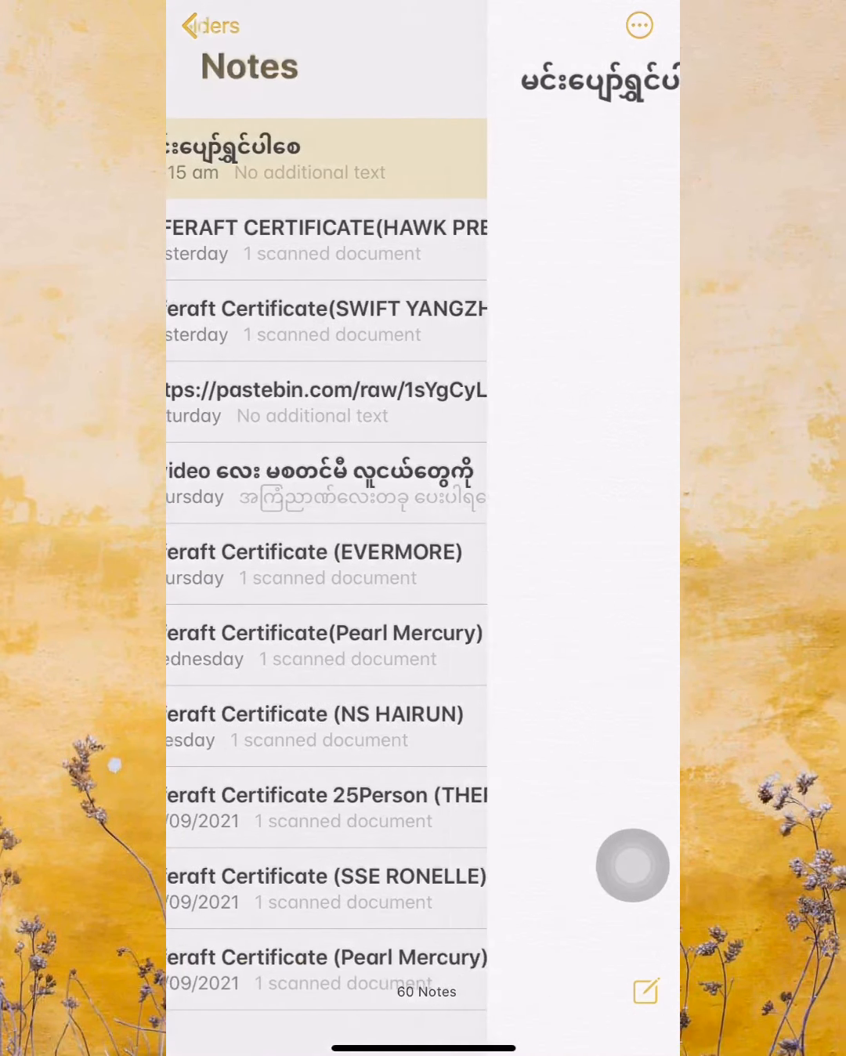
left_click(313, 159)
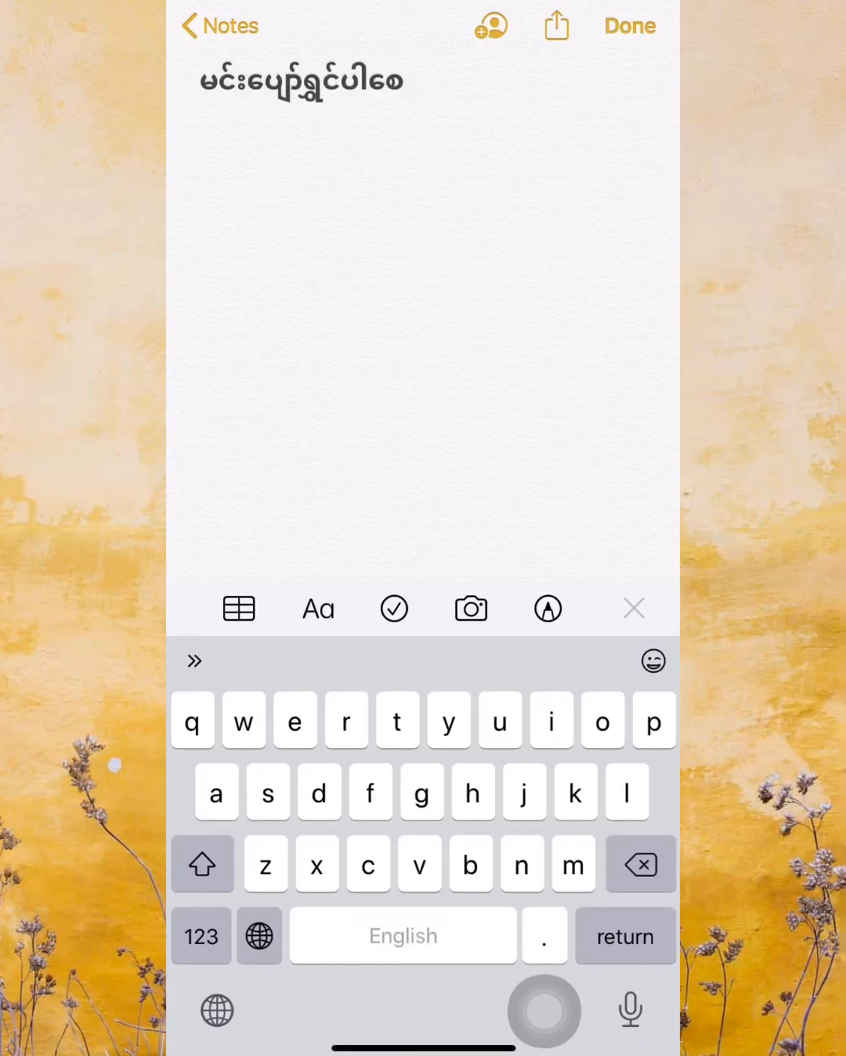
left_click(629, 26)
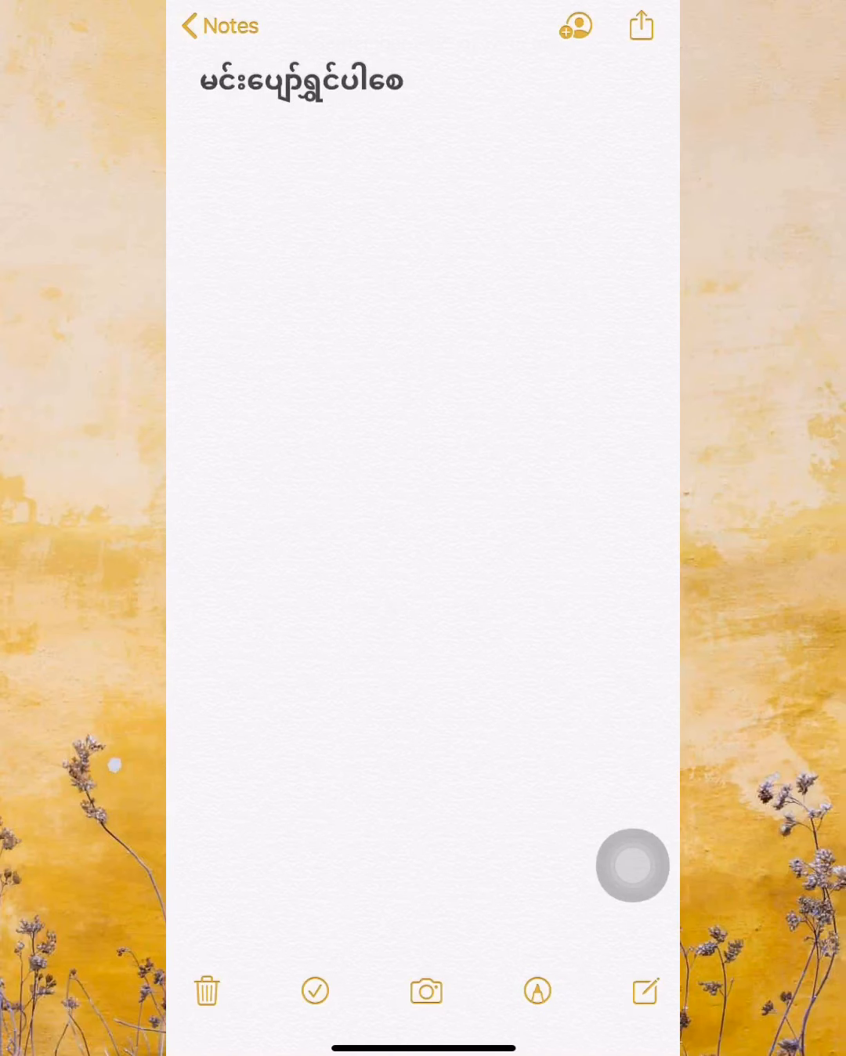
left_click(423, 314)
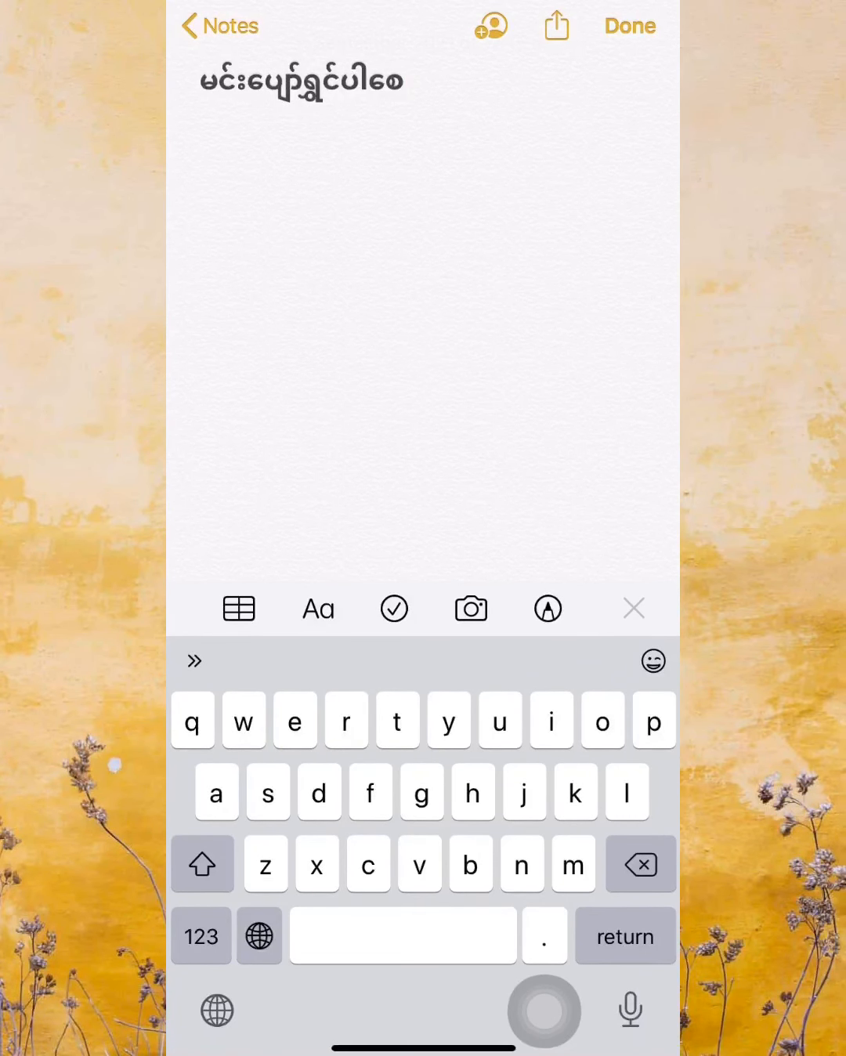
left_click(194, 660)
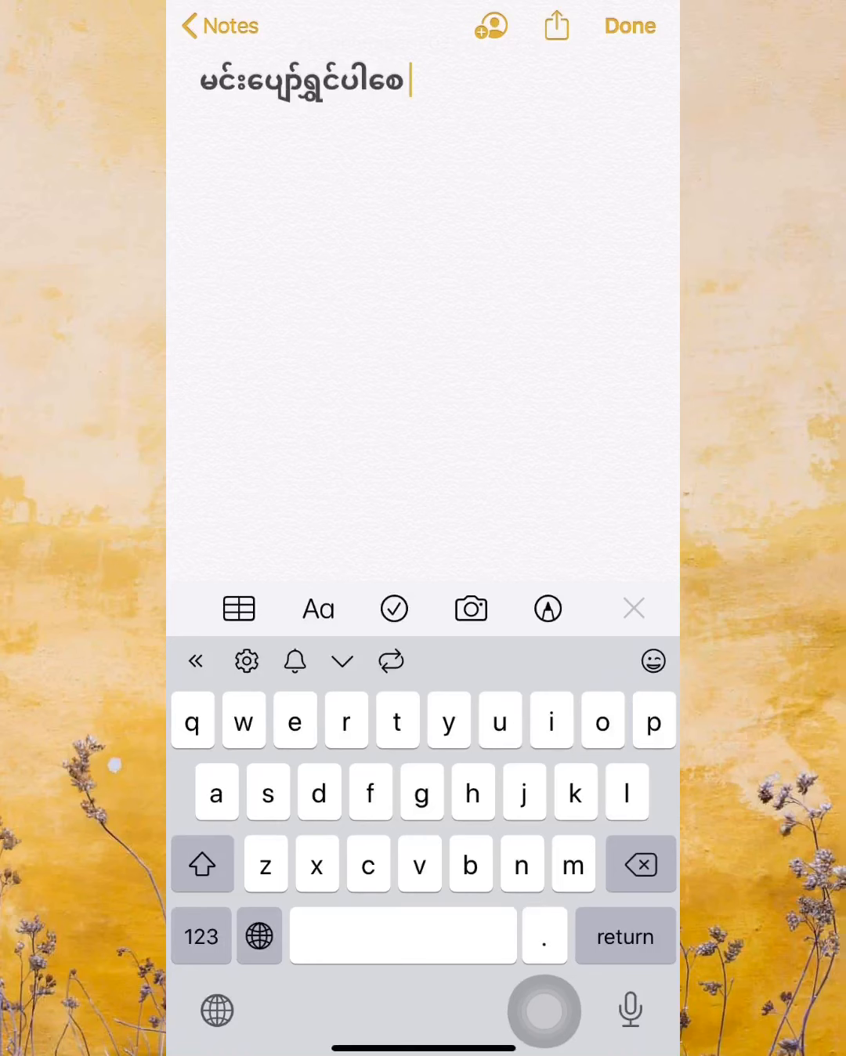
left_click(630, 26)
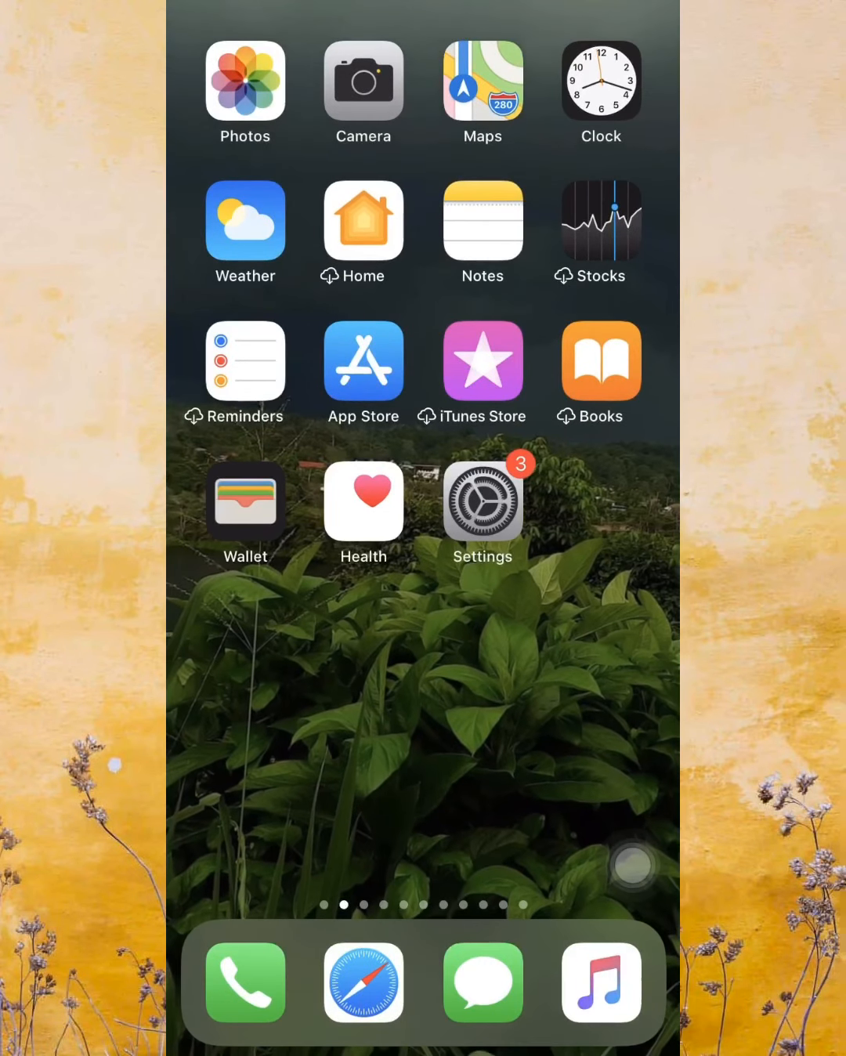
In Language & Region, open Burmese (Zawgyi) encoding options and choose Standard
left_click(482, 502)
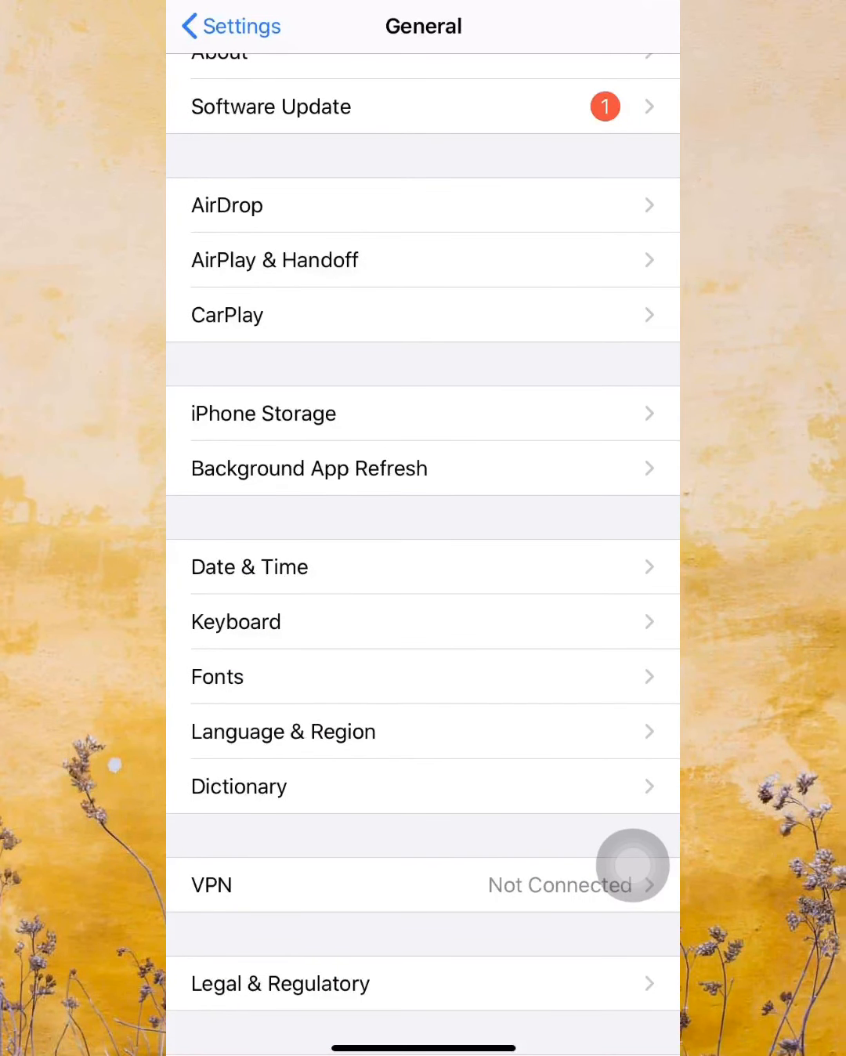
scroll("down", 3)
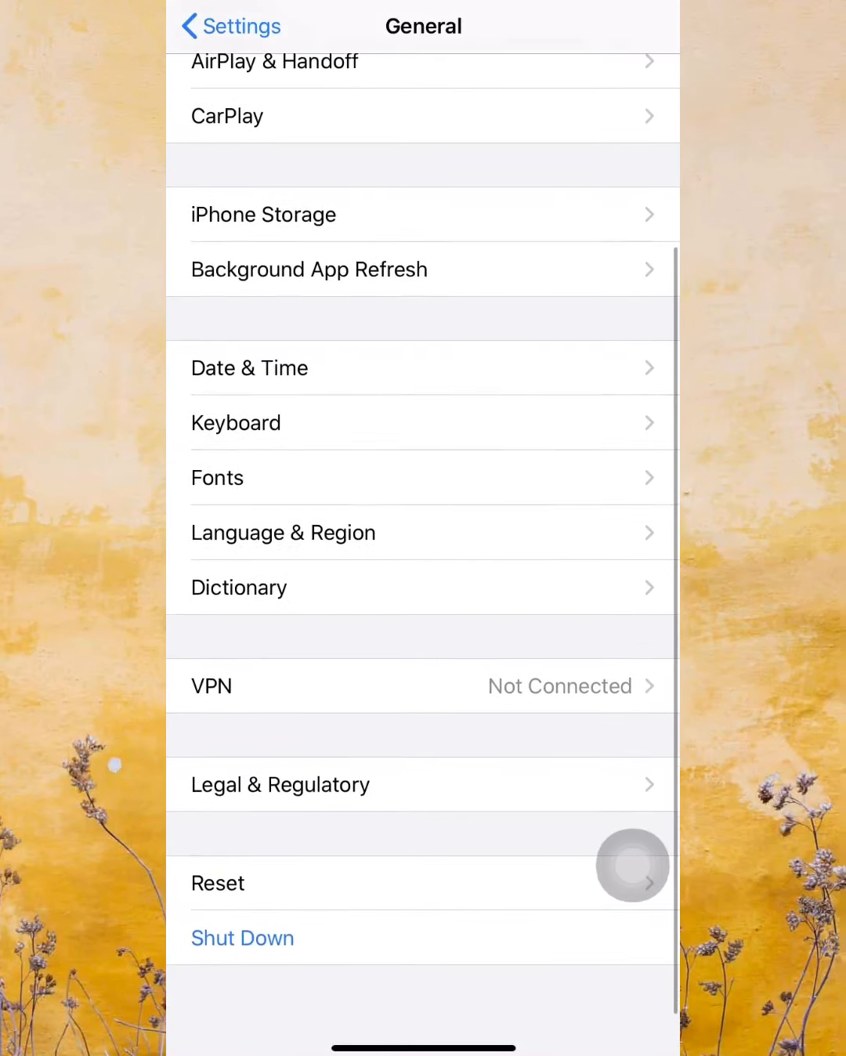
scroll("up", 3)
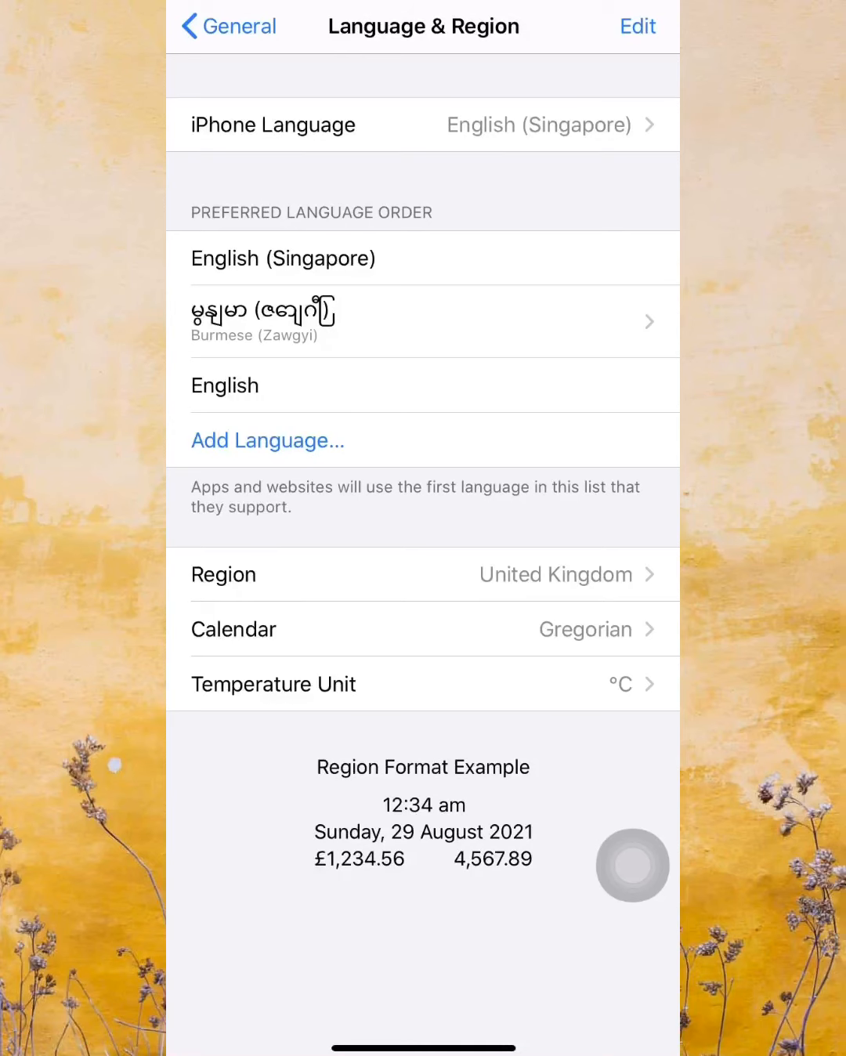
left_click(422, 321)
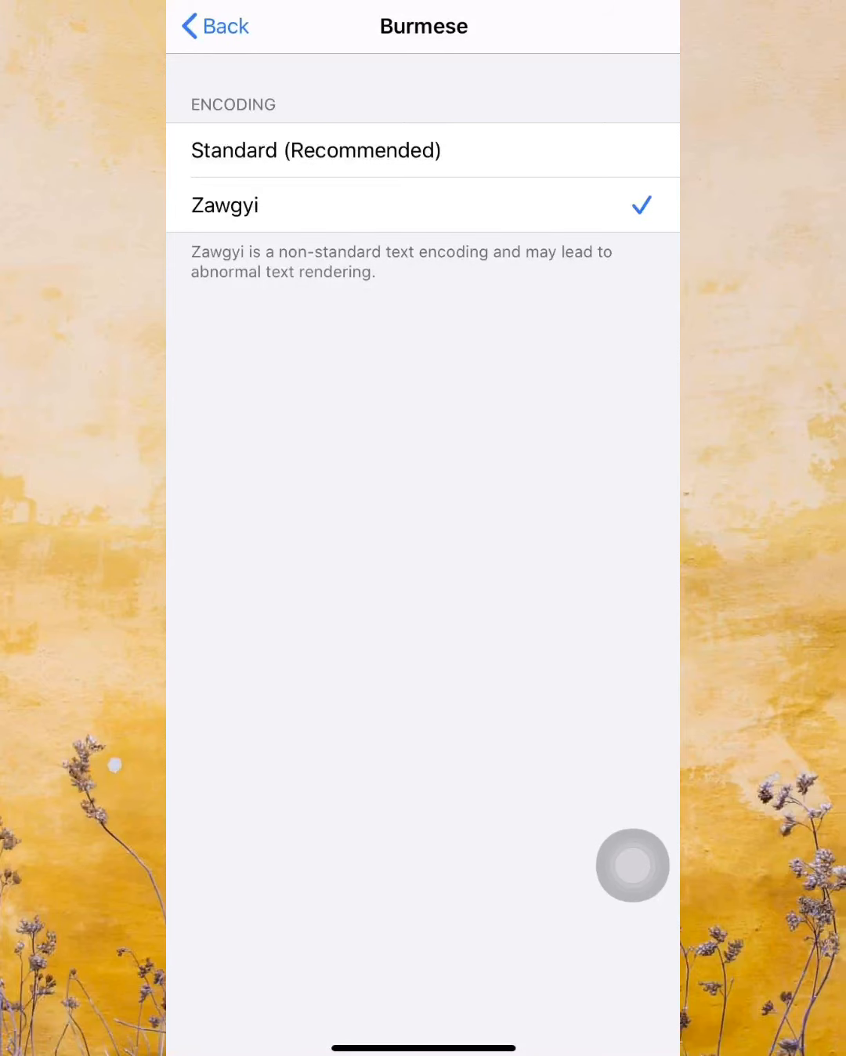
left_click(423, 150)
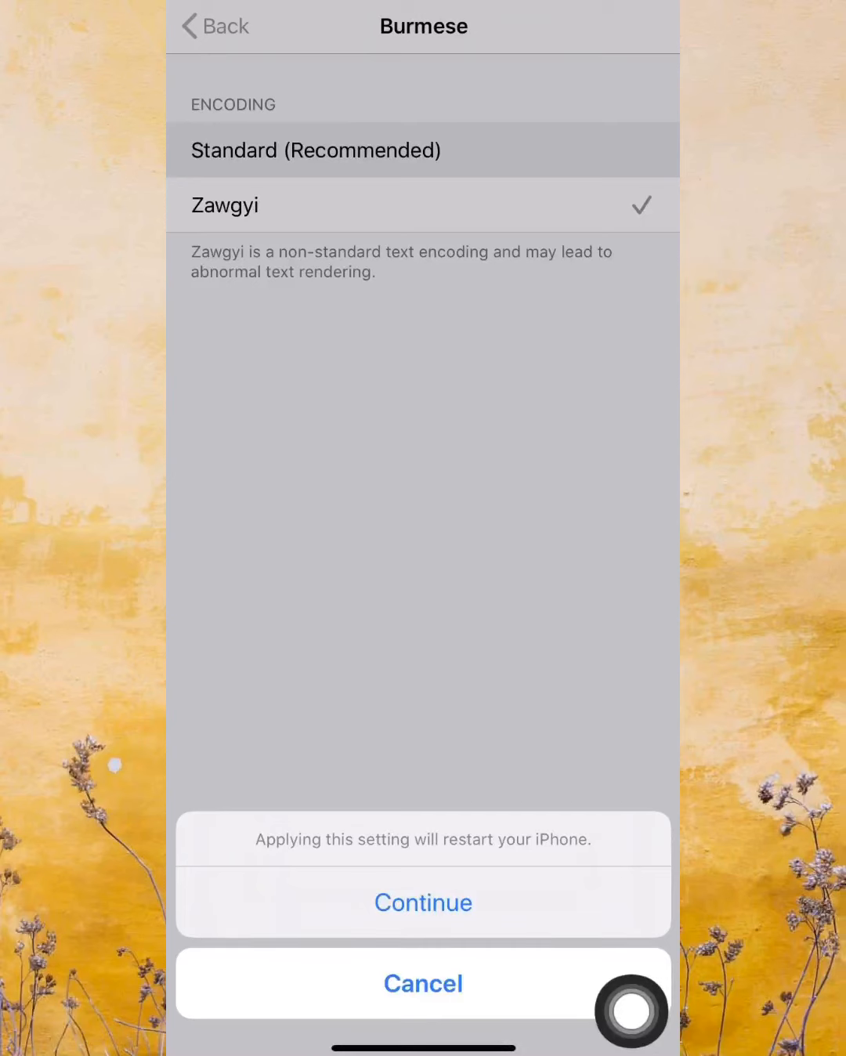
mouse_move(631, 1011)
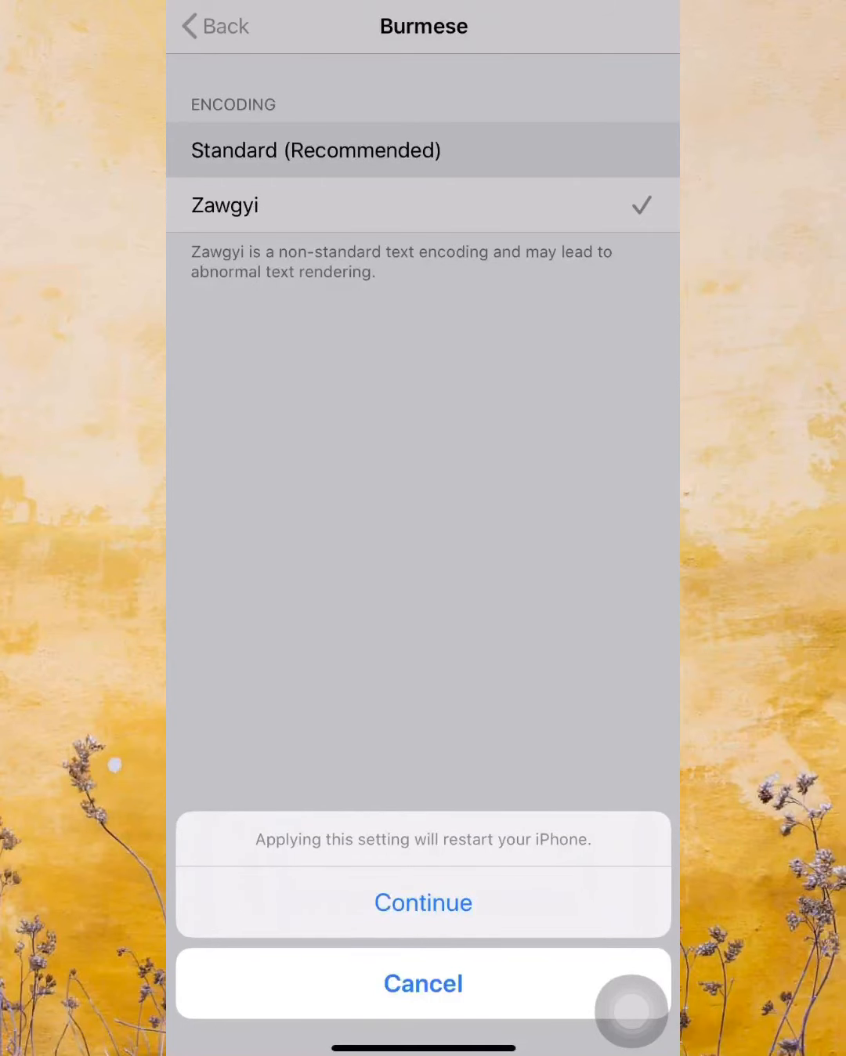
Confirm the restart for Standard Burmese encoding, then return to the home screen
left_click(422, 902)
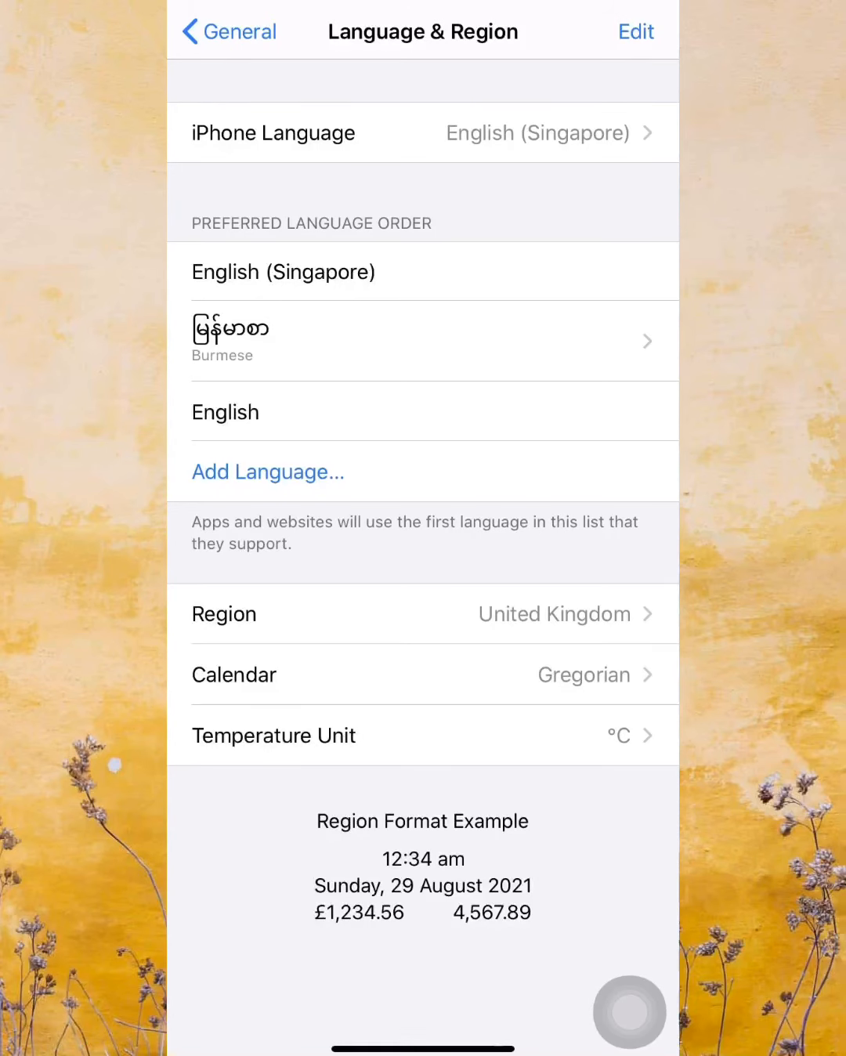
left_click(227, 31)
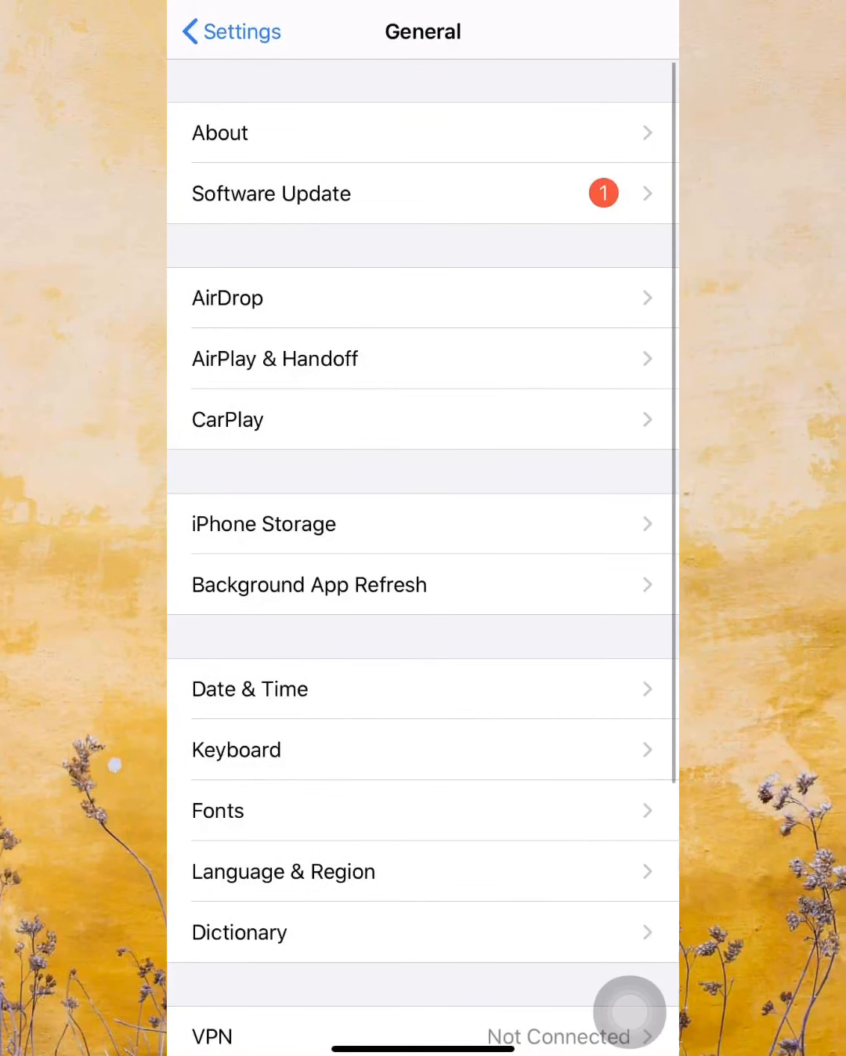
left_click(230, 31)
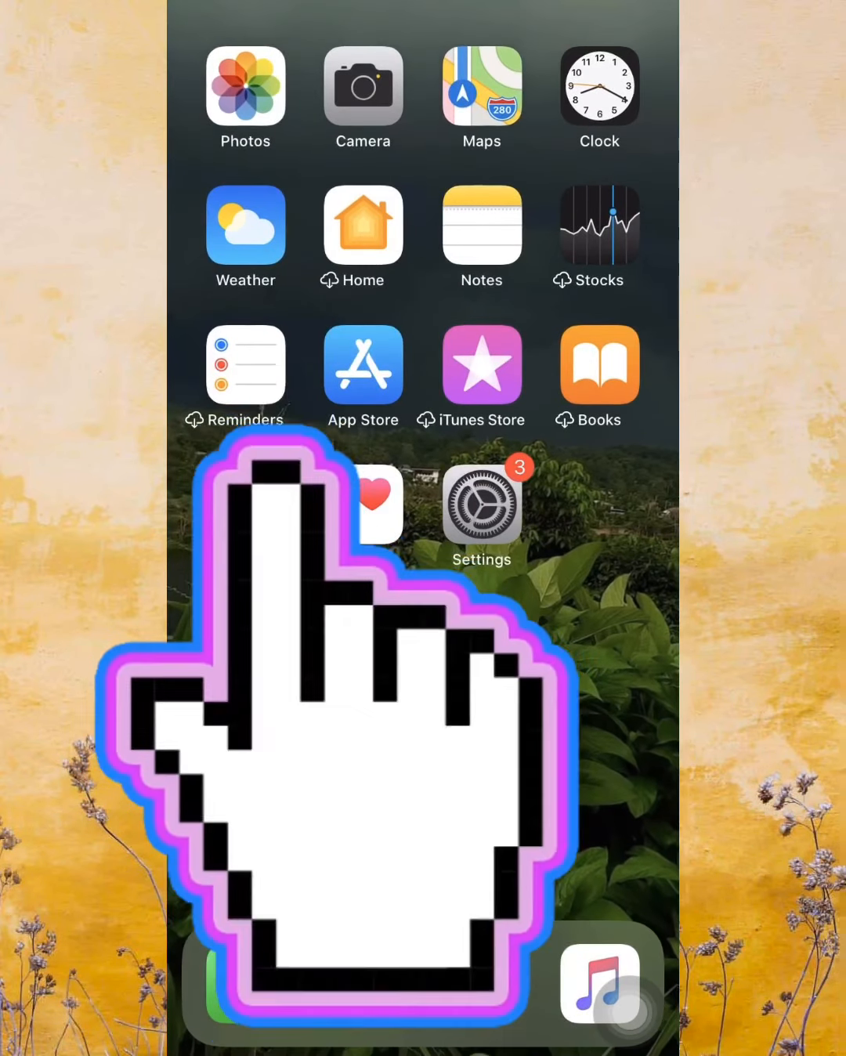
Open the Burmese note in Notes, dismissing the iCloud storage full warning
left_click(481, 237)
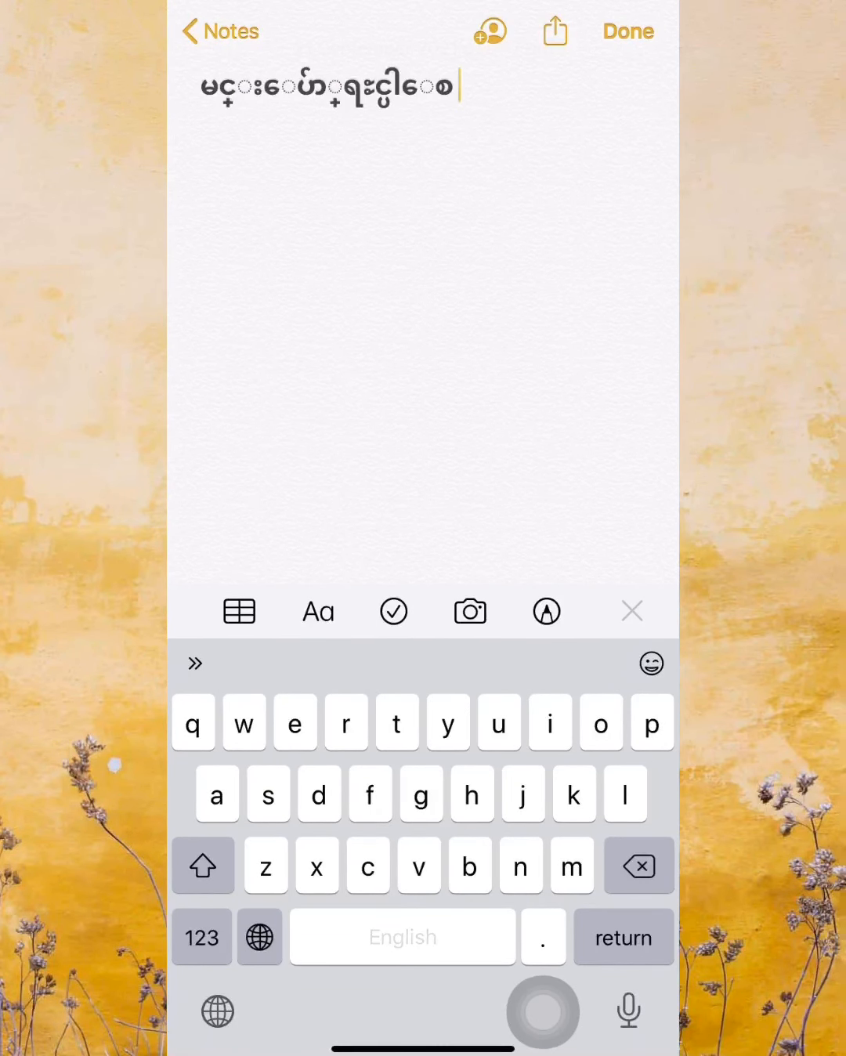
left_click(627, 31)
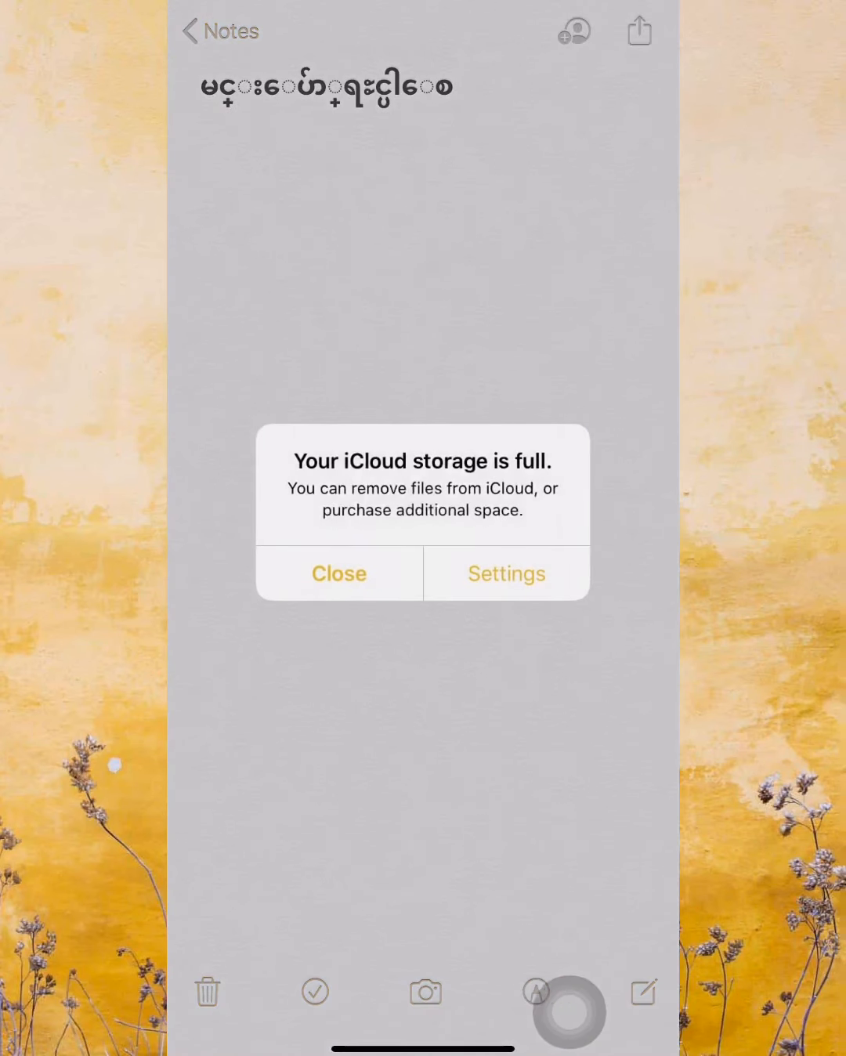
left_click(339, 573)
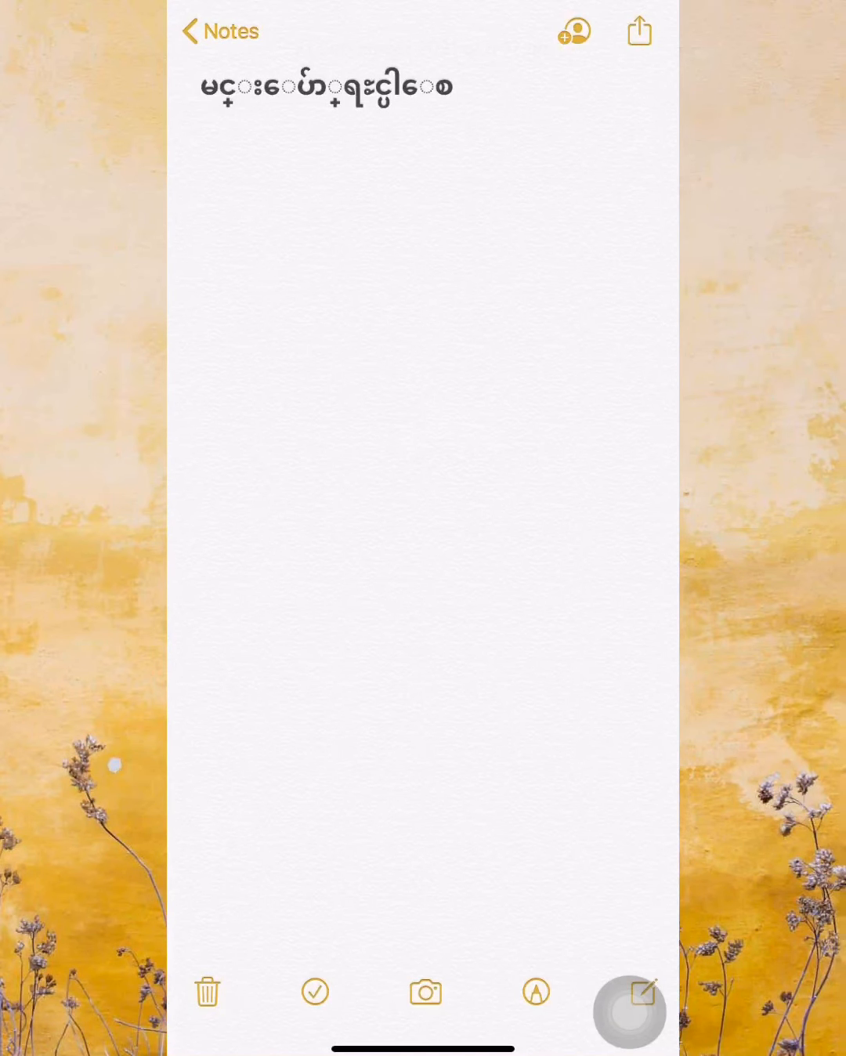
left_click(424, 314)
type(" မေ")
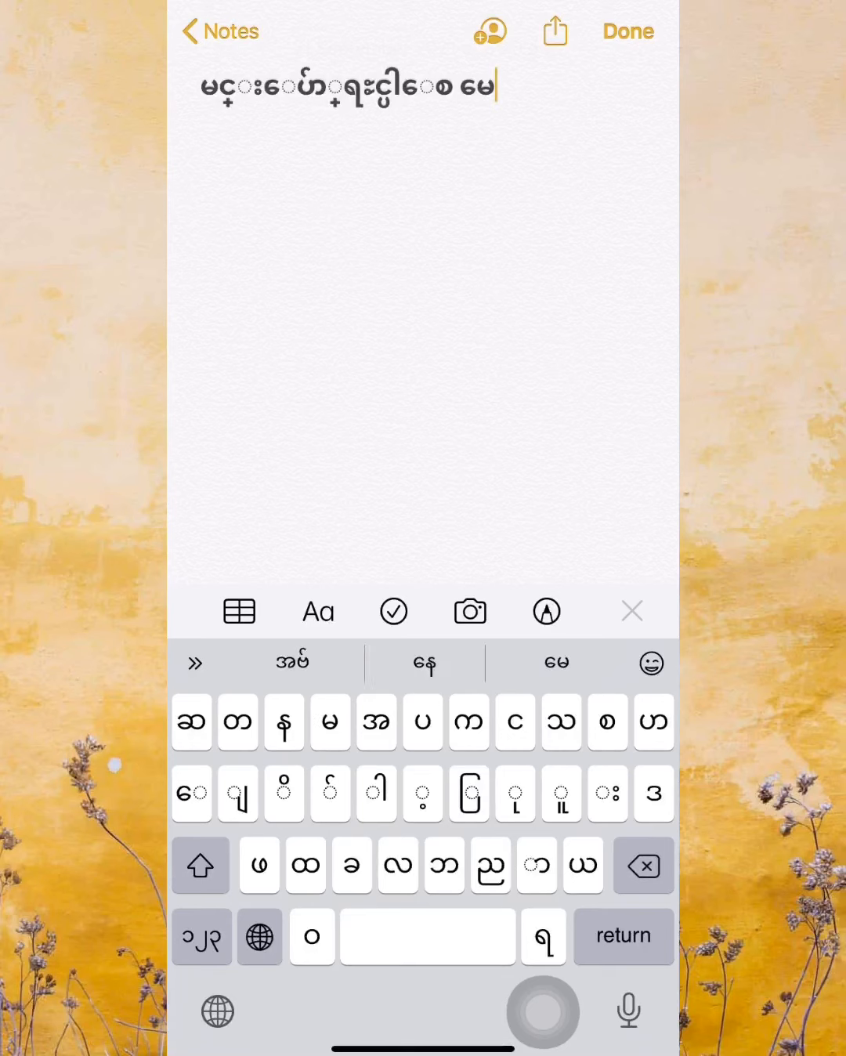
Convert the note text with TTKeyboard's tools and type Burmese on a new line
left_click(642, 866)
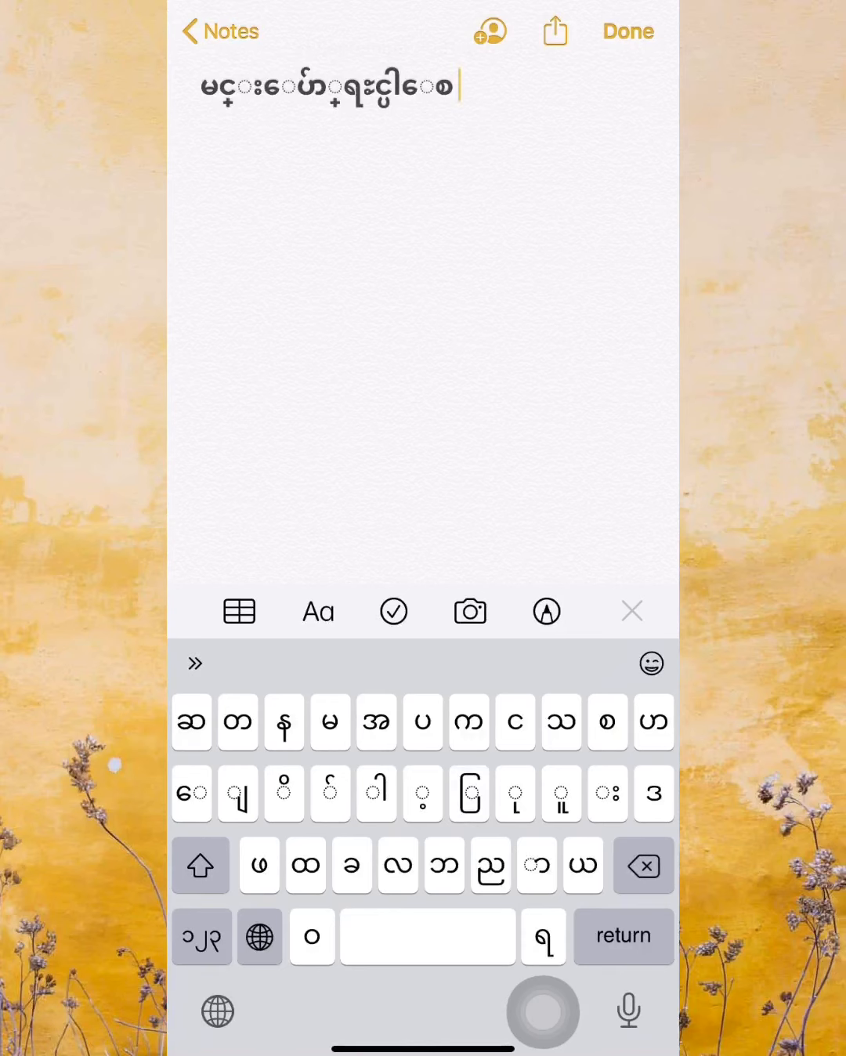
left_click(193, 664)
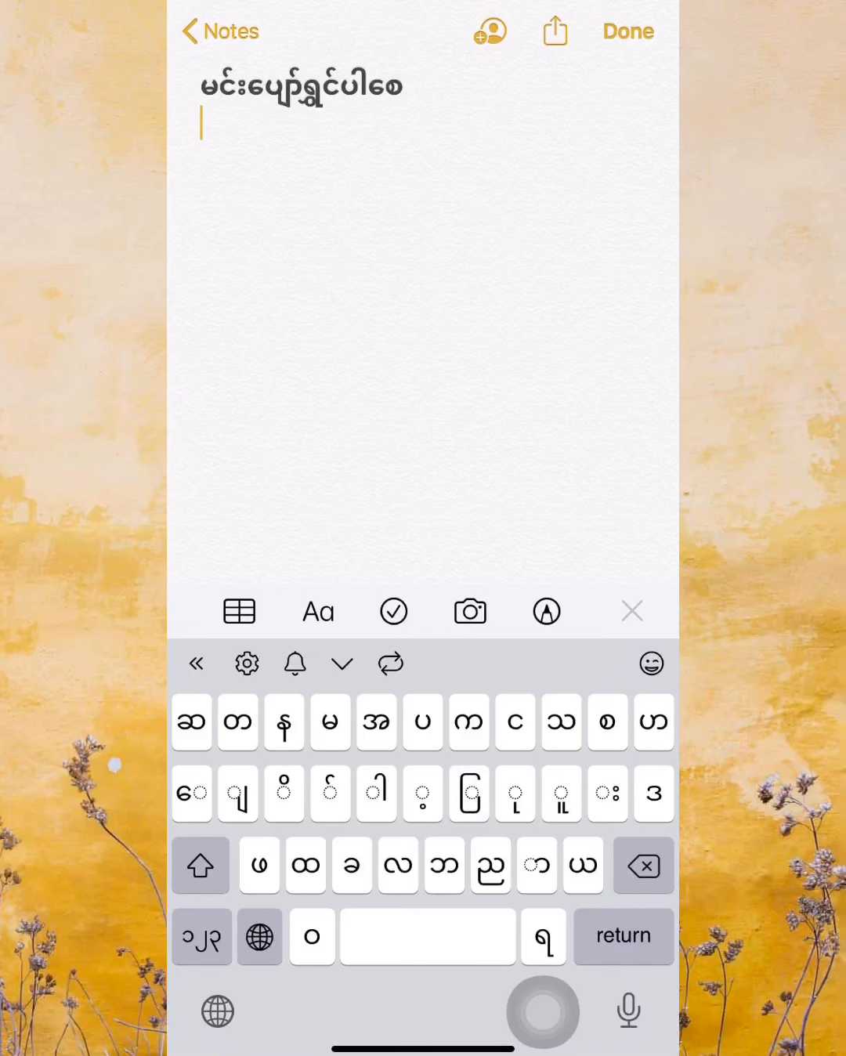
left_click(329, 722)
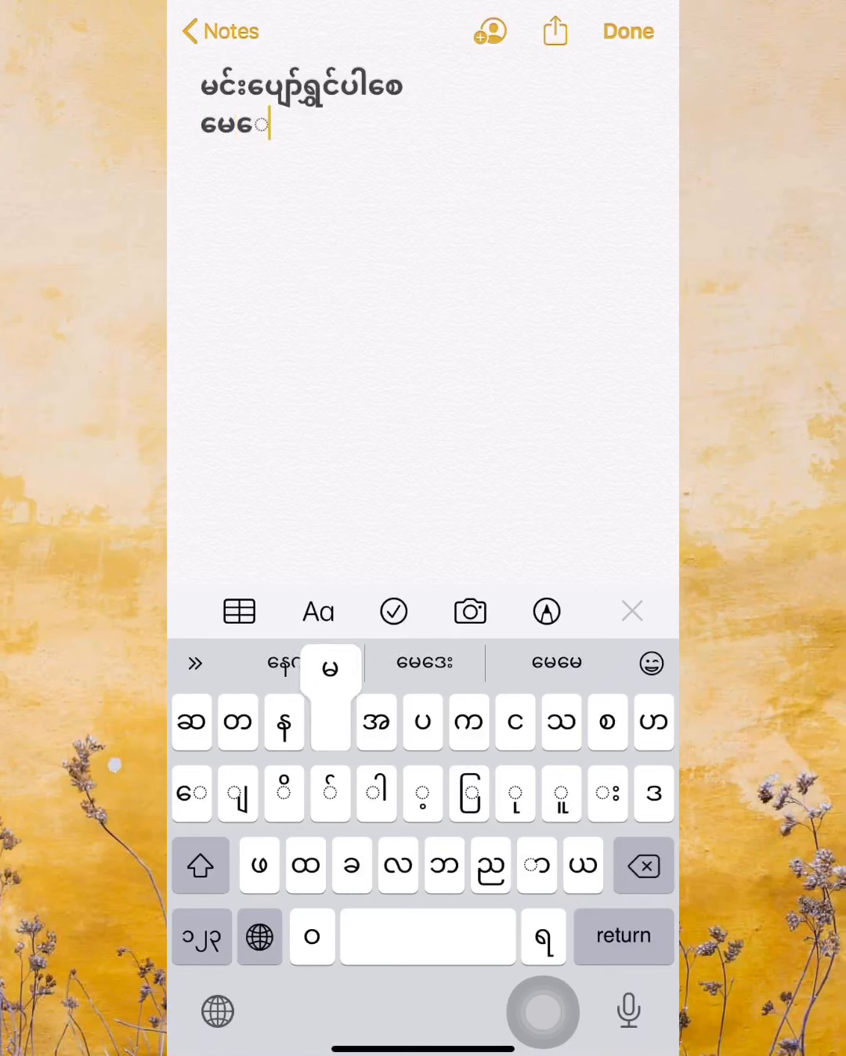